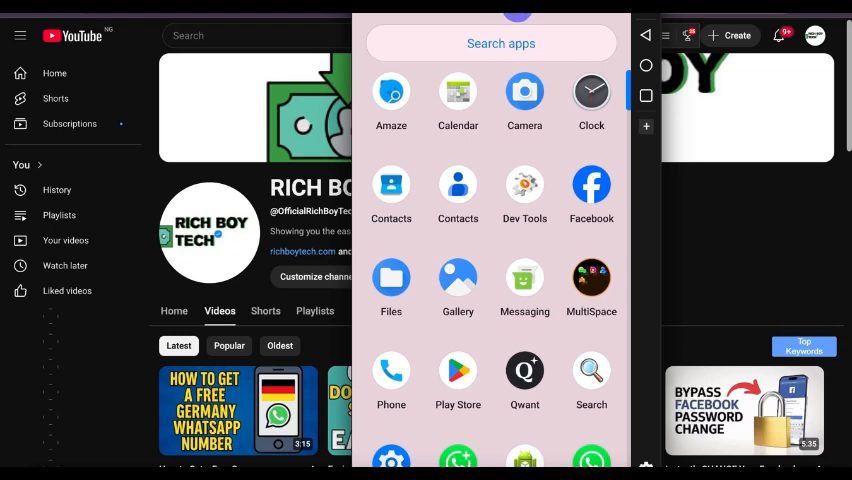
Scroll the launcher's app list and launch Google Play Store
{"action": "scroll", "scroll_direction": "down", "scroll_amount": 3}
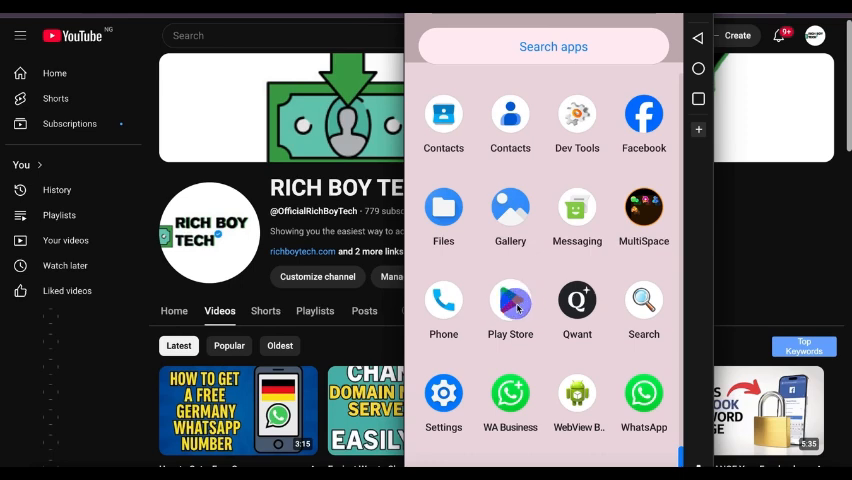
{"action": "left_click", "coordinate": [510, 301]}
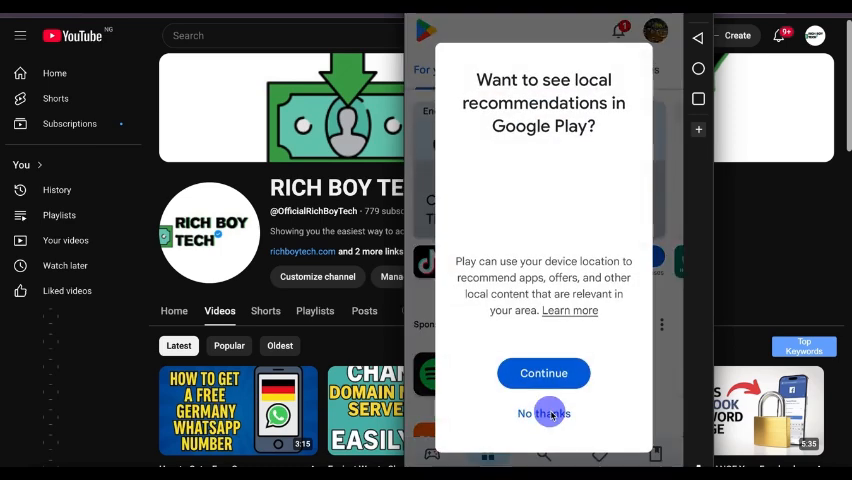
Decline local recommendations and search the store for 'eset vpn'
{"action": "left_click", "coordinate": [543, 413]}
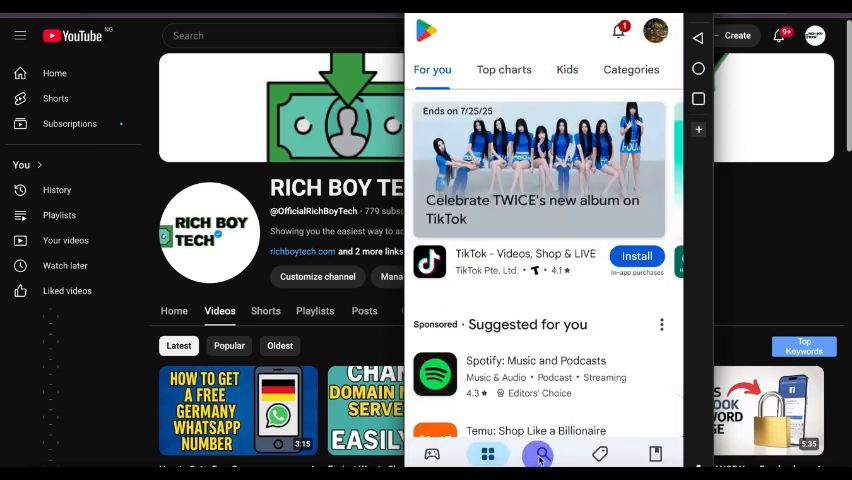
{"action": "left_click", "coordinate": [540, 455]}
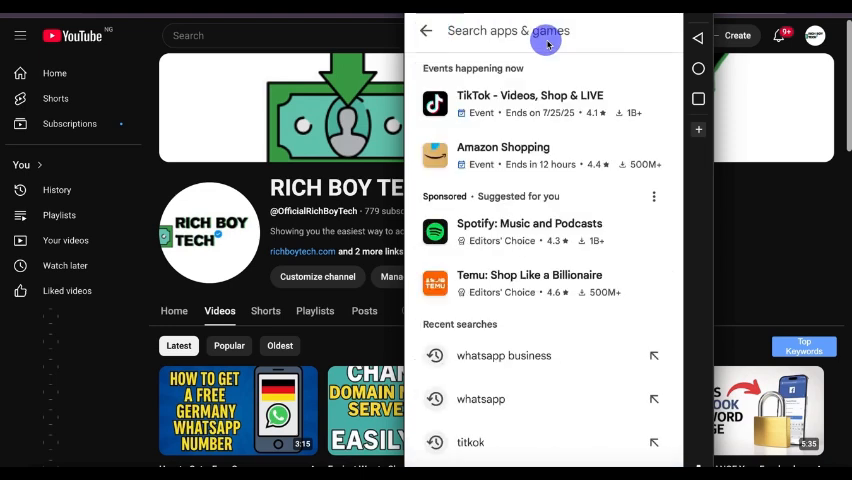
{"action": "type", "text": "eset"}
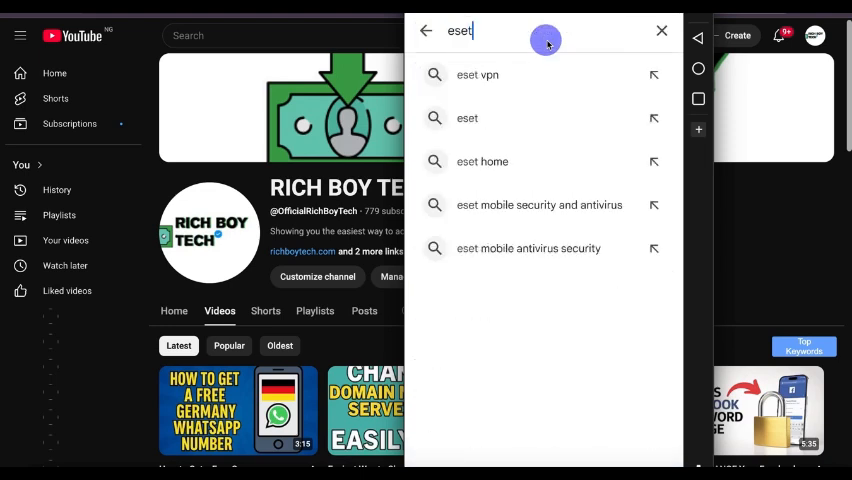
{"action": "left_click", "coordinate": [478, 74]}
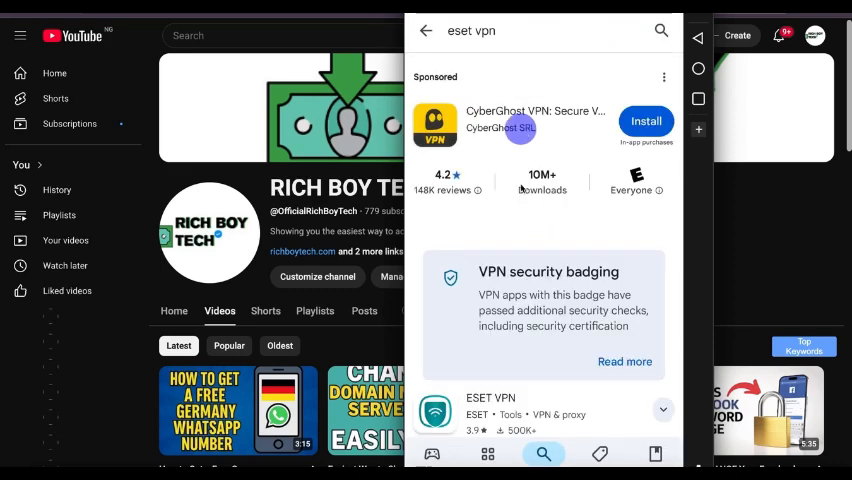
{"action": "scroll", "scroll_direction": "down", "scroll_amount": 3}
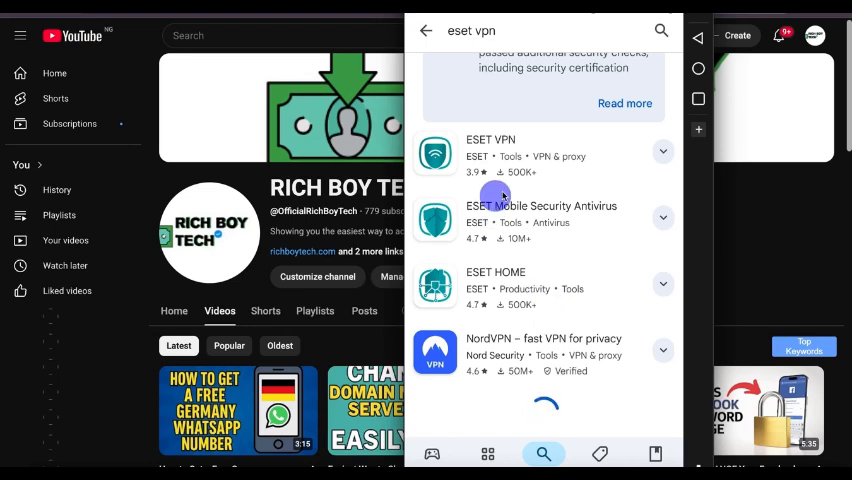
Install ESET VPN from its store page
{"action": "left_click", "coordinate": [491, 140]}
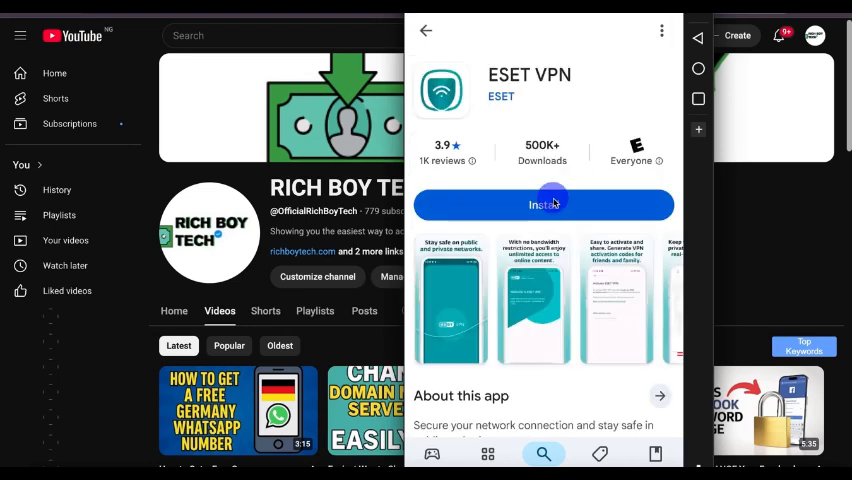
{"action": "left_click", "coordinate": [543, 205]}
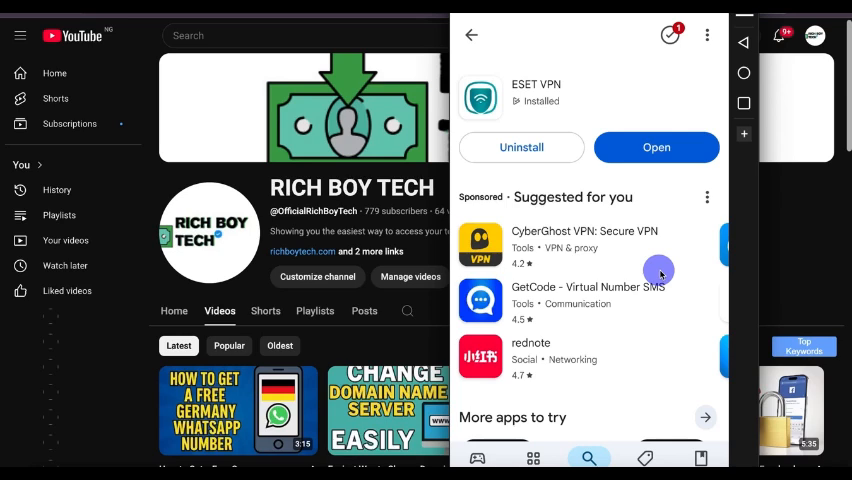
Launch ESET VPN and accept the welcome screen's license terms
{"action": "left_click", "coordinate": [656, 147]}
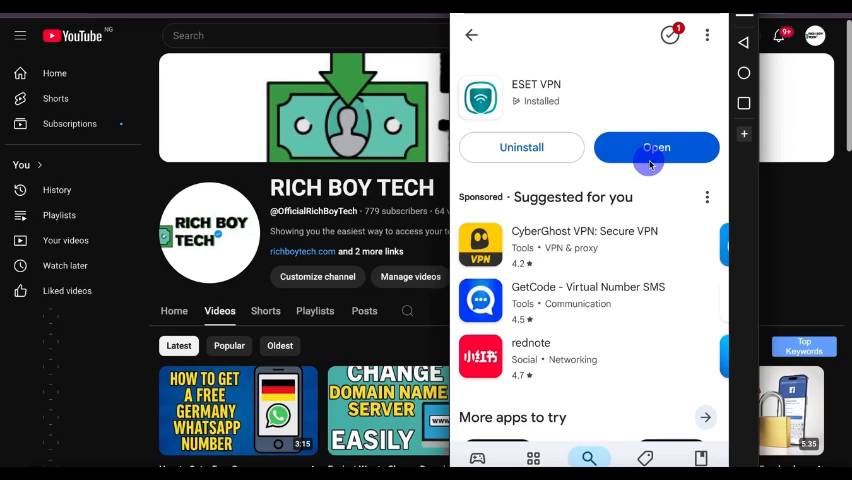
{"action": "left_click", "coordinate": [656, 147]}
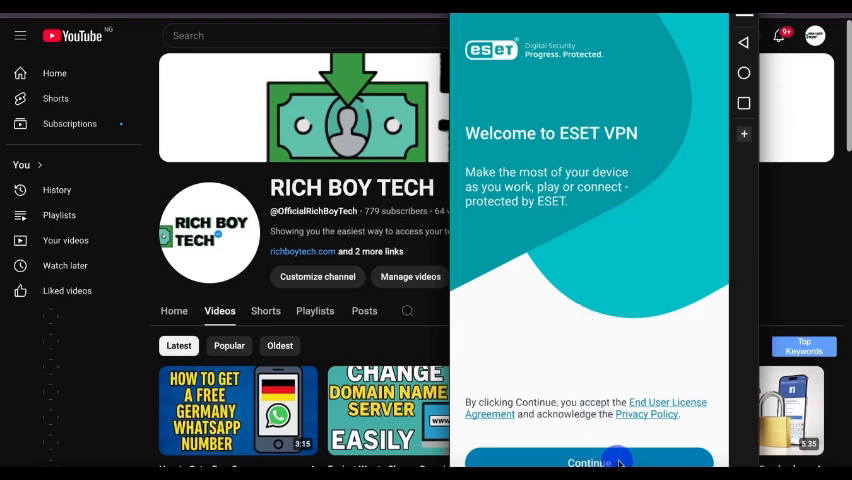
{"action": "left_click", "coordinate": [587, 462]}
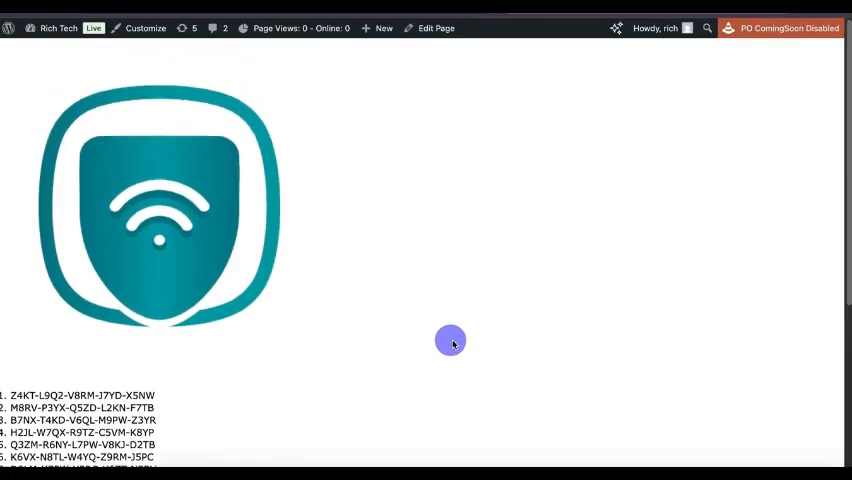
Scroll the WordPress page and select the first activation code
{"action": "scroll", "scroll_direction": "down", "scroll_amount": 3}
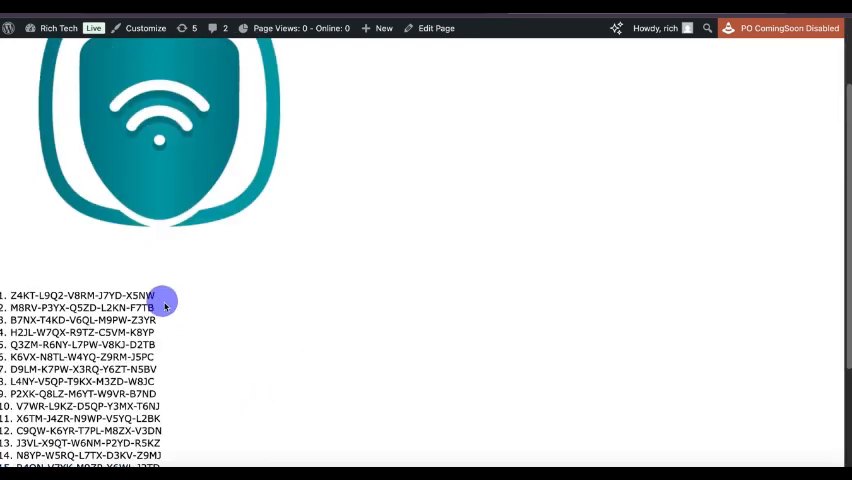
{"action": "double_click", "coordinate": [78, 294]}
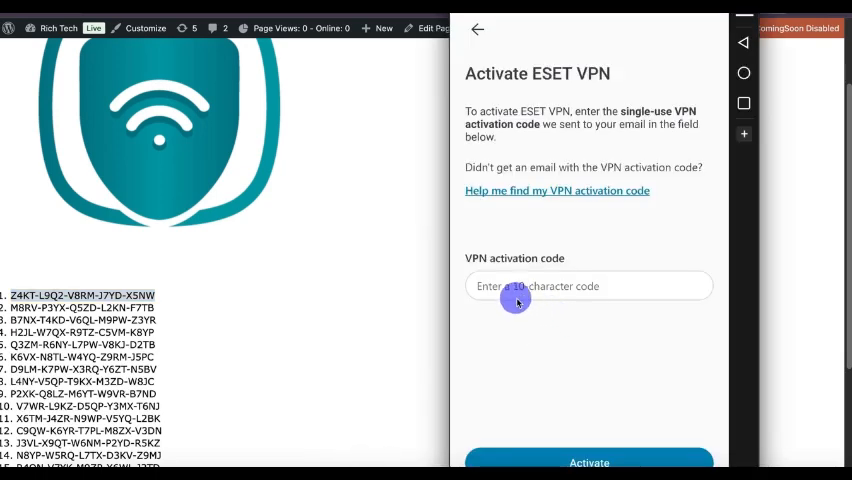
Paste the first activation code into ESET VPN and submit it
{"action": "left_click", "coordinate": [588, 286]}
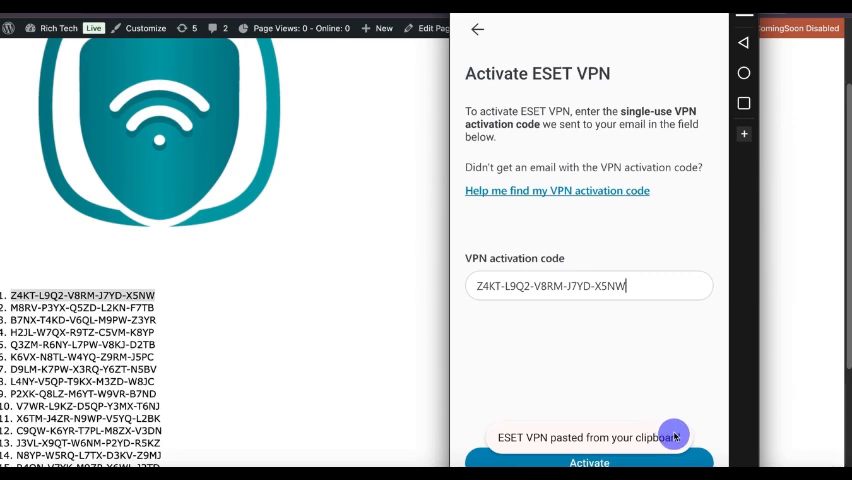
{"action": "left_click", "coordinate": [589, 463]}
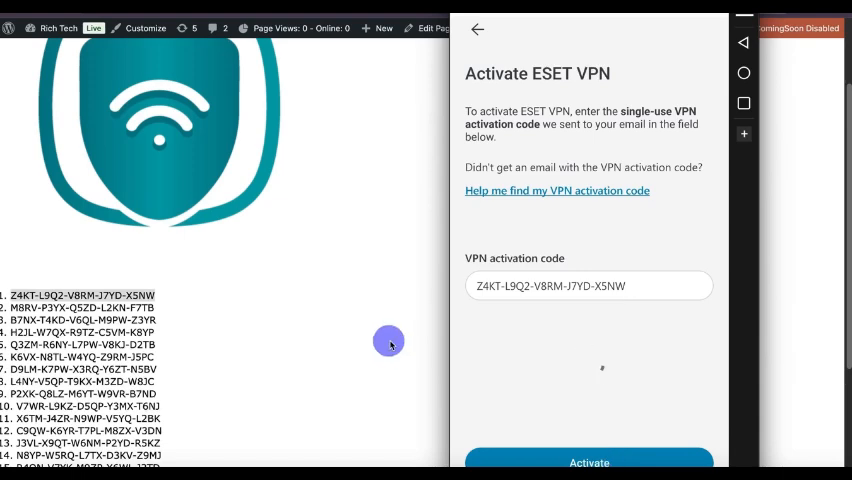
{"action": "left_click", "coordinate": [588, 462]}
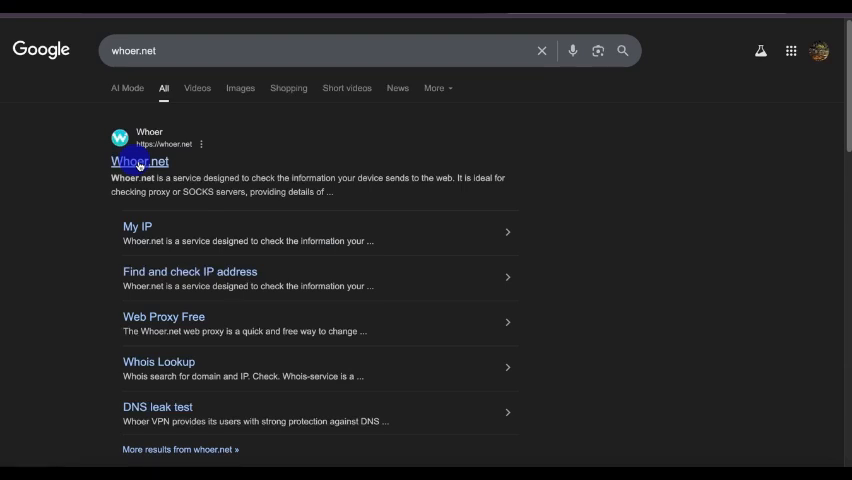
Open the Whoer.net result to check the VPN's US IP address
{"action": "left_click", "coordinate": [145, 161]}
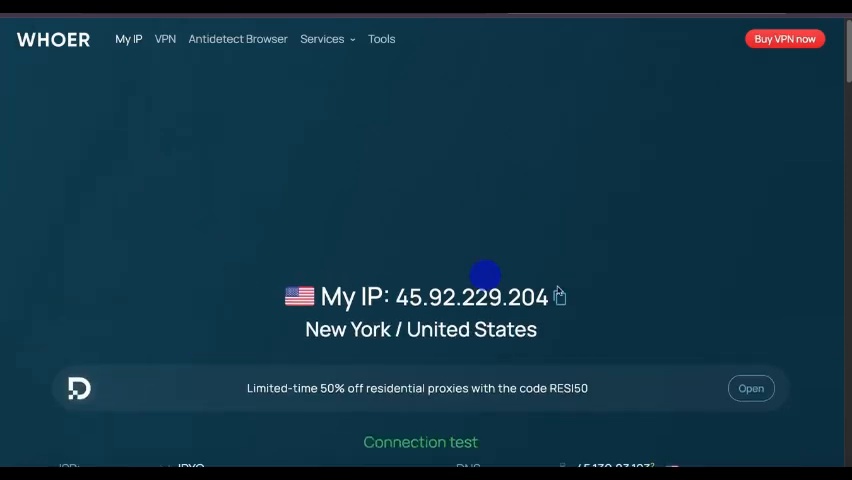
{"action": "left_click", "coordinate": [237, 38]}
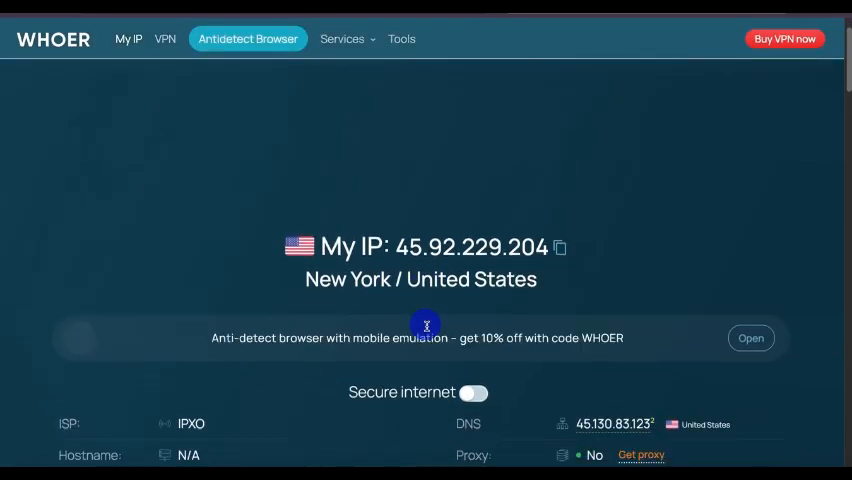
{"action": "scroll", "scroll_direction": "down", "scroll_amount": 3}
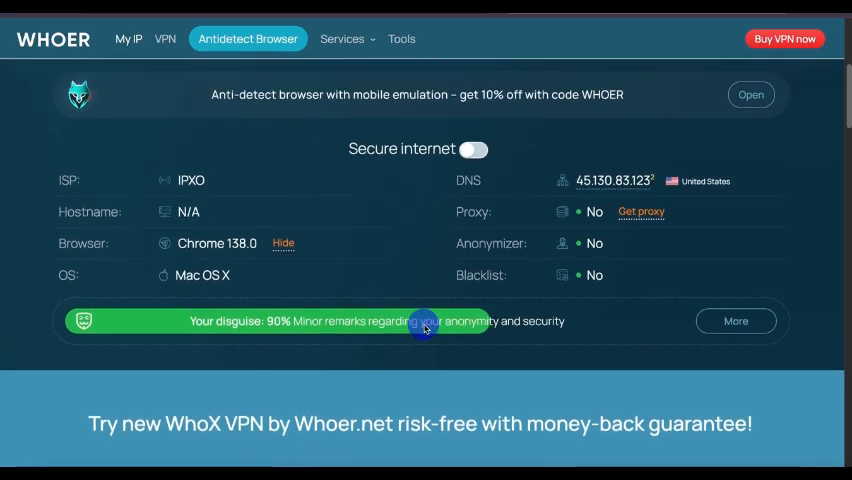
{"action": "left_click", "coordinate": [130, 39]}
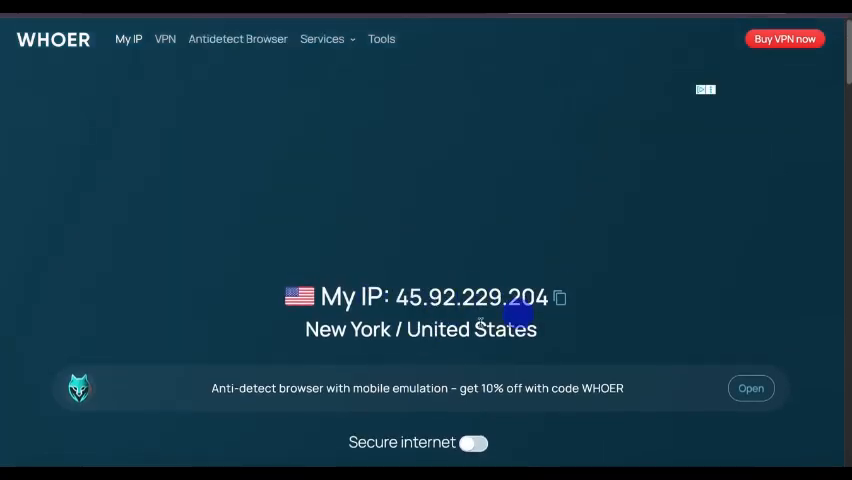